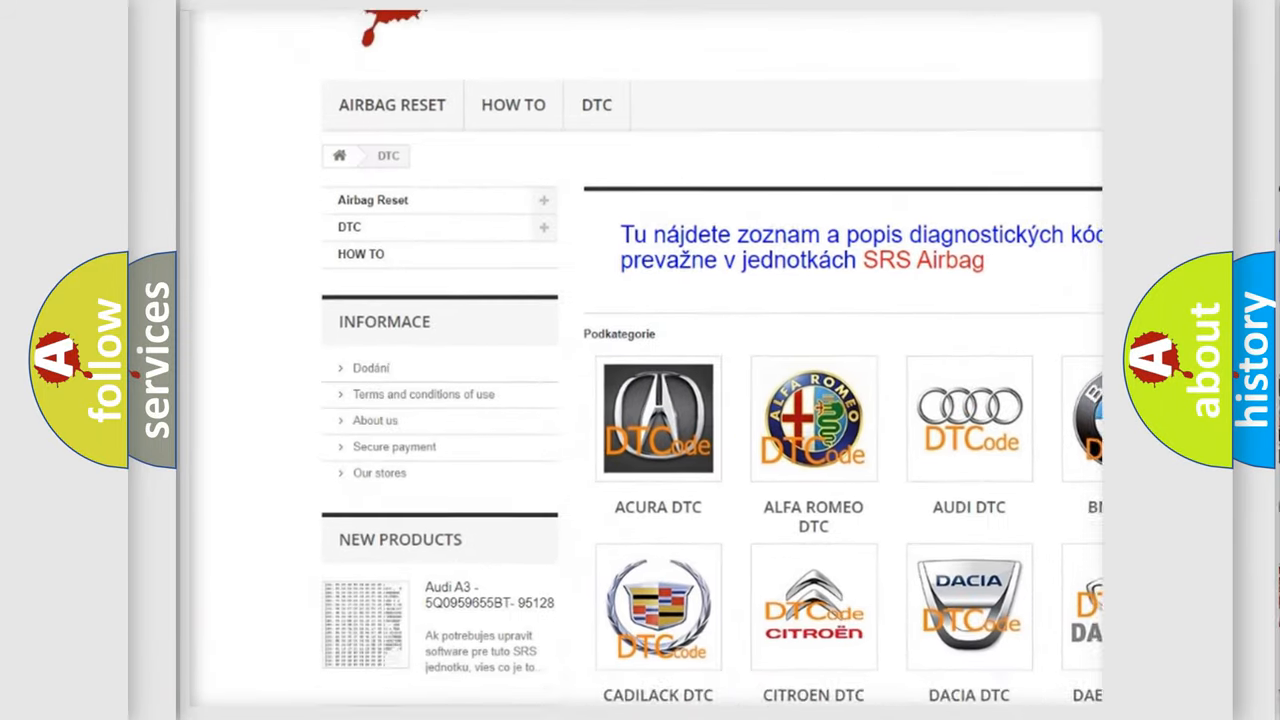
{"action": "scroll", "scroll_direction": "down", "scroll_amount": 3}
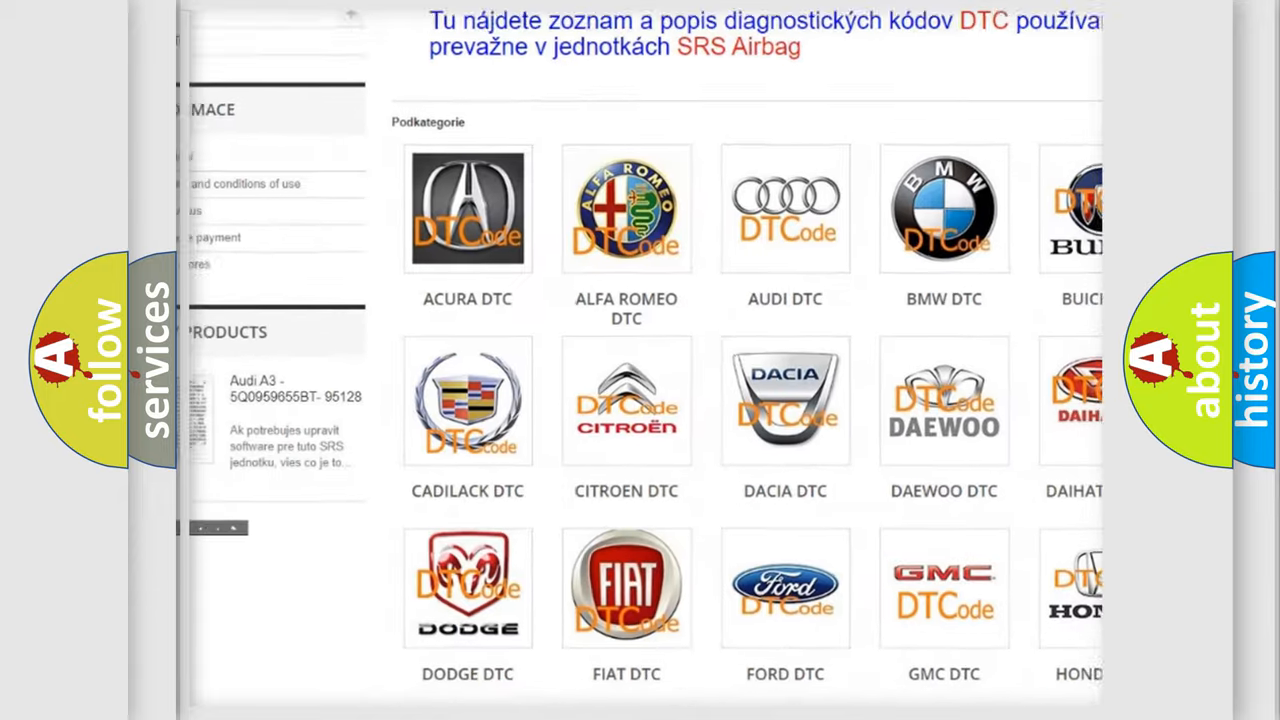